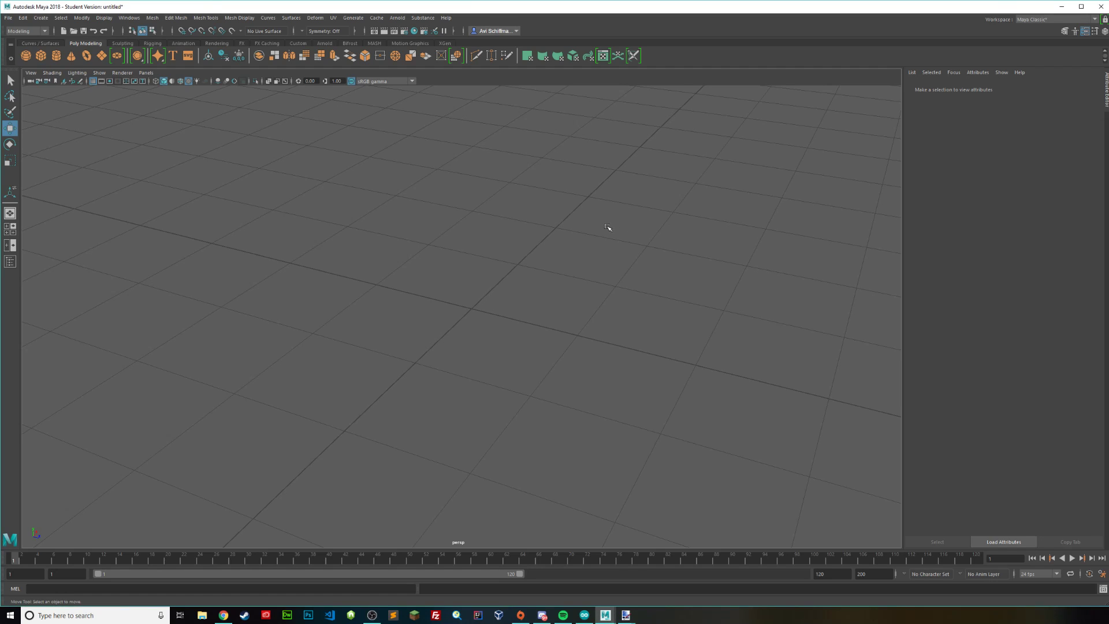
mouse_move(45, 66)
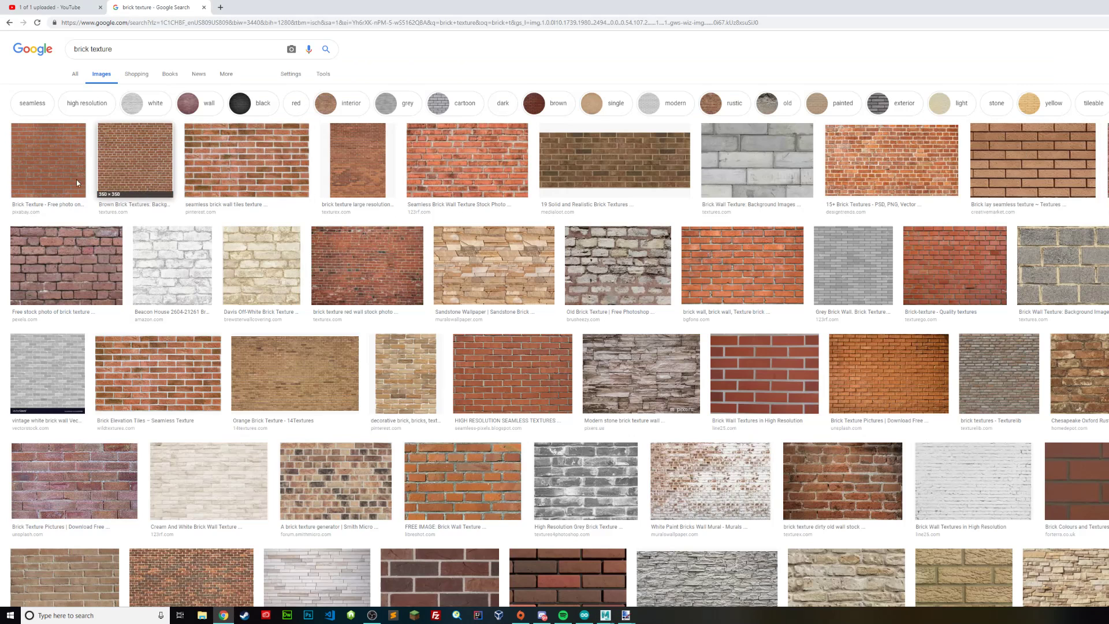
mouse_move(265, 167)
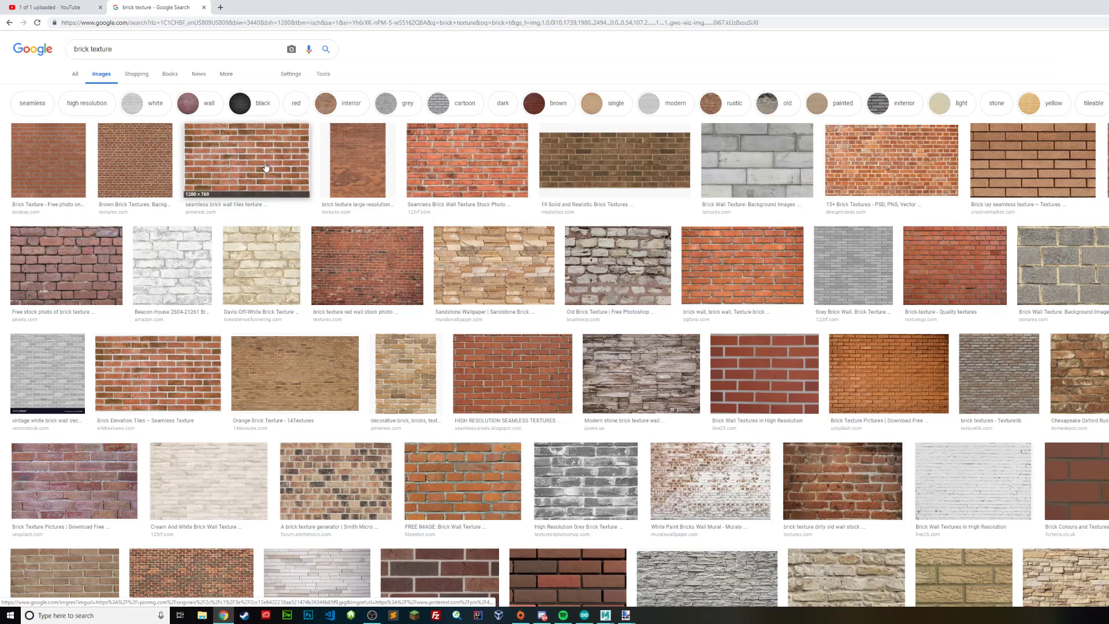
Preview several brick textures and save the darker brick wall image to the desktop
left_click(891, 159)
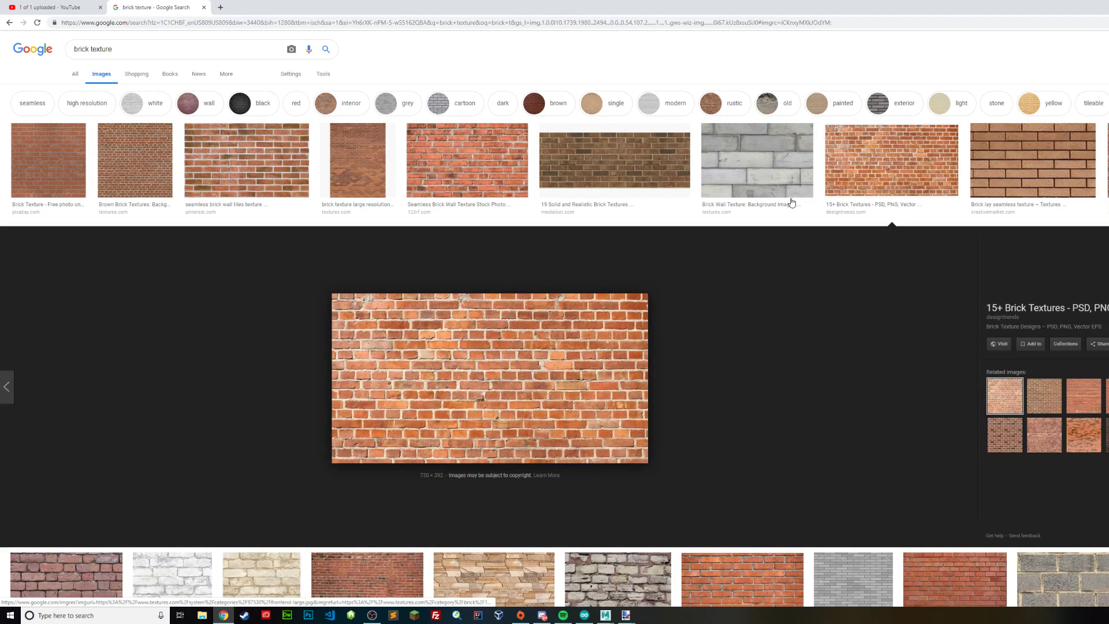
mouse_move(419, 298)
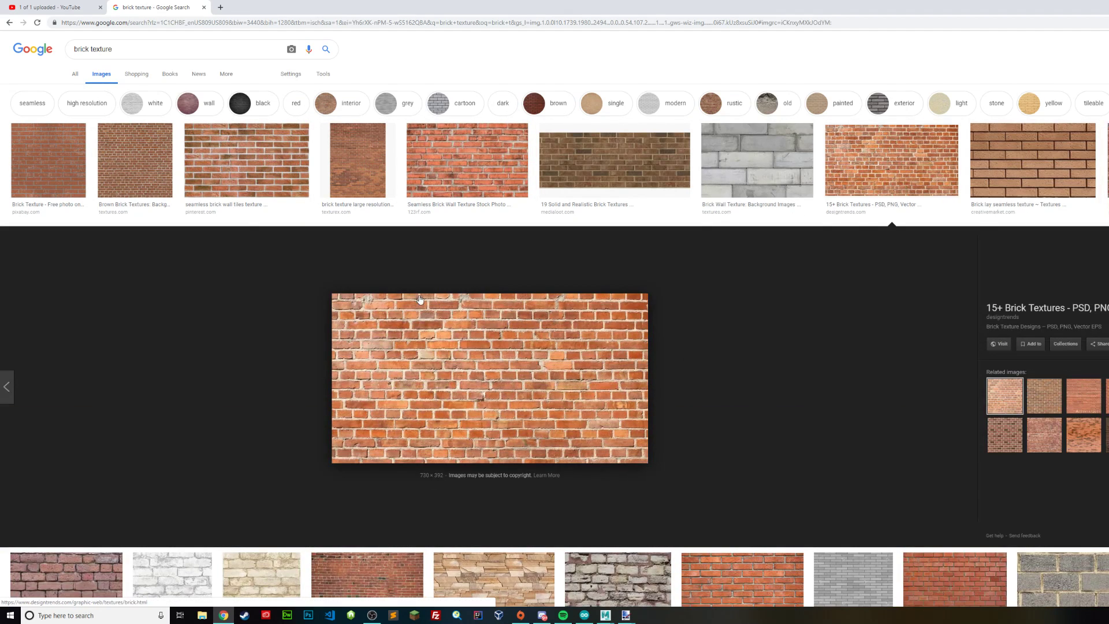
left_click(246, 160)
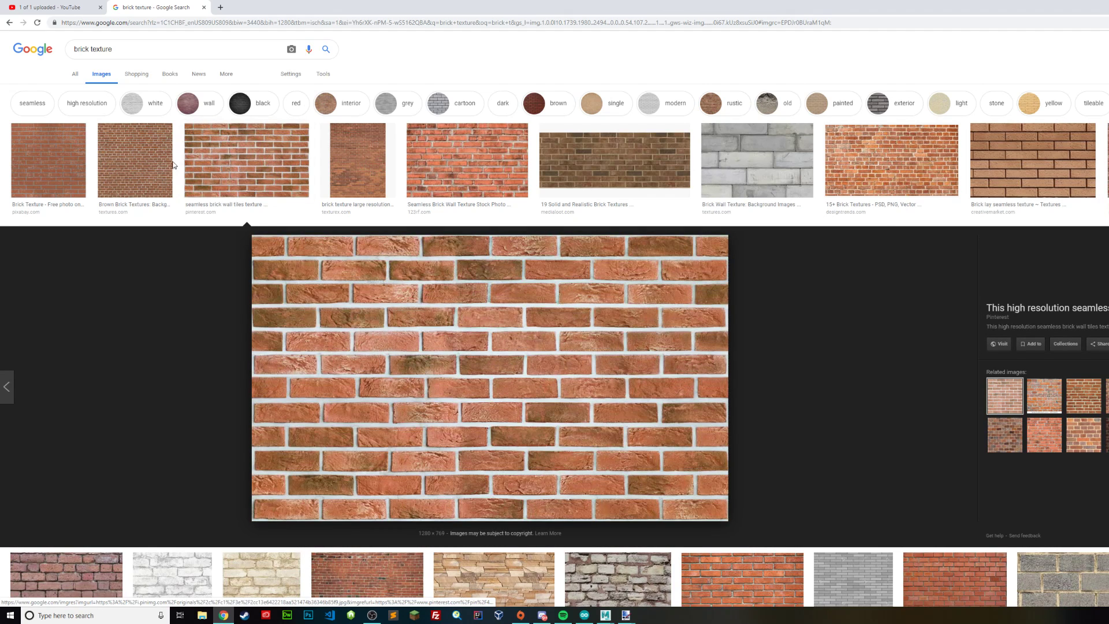
left_click(48, 161)
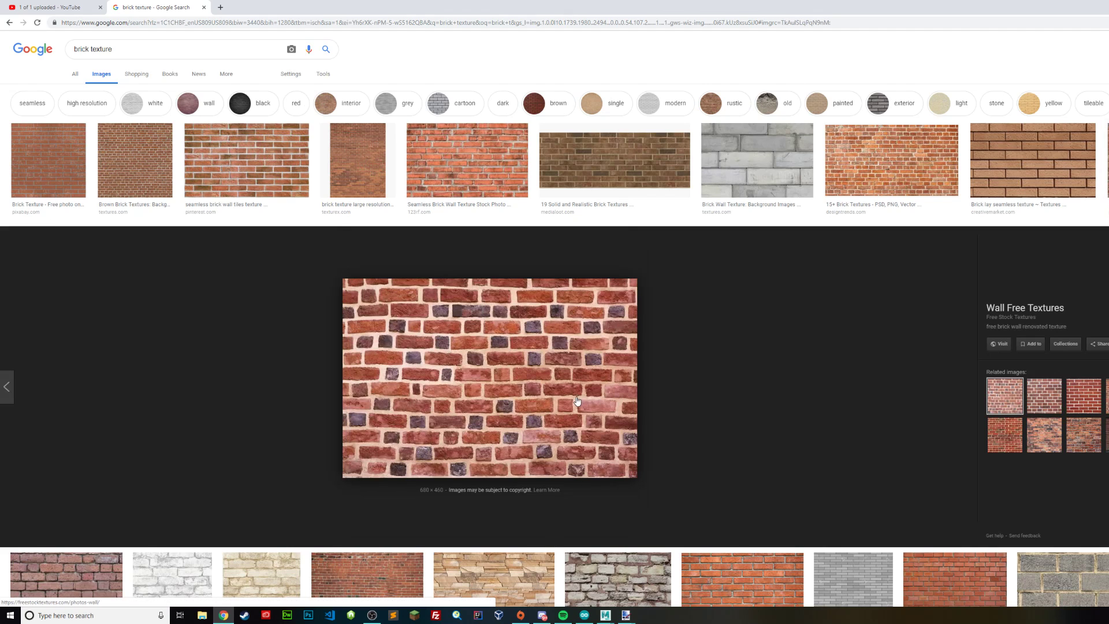
mouse_move(614, 479)
type("sfsf")
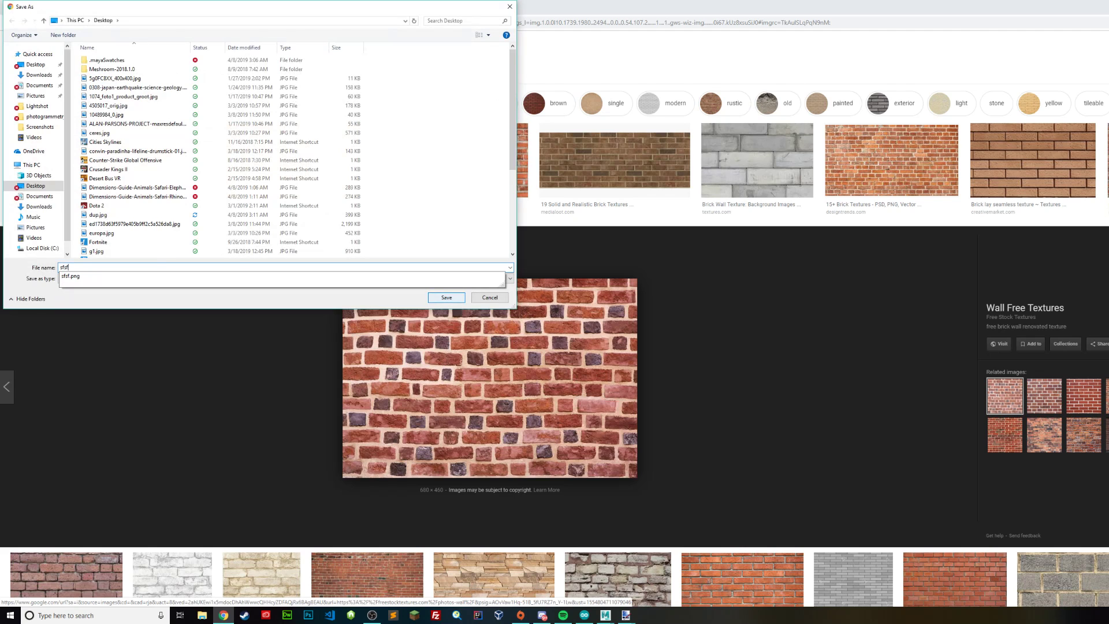
left_click(445, 296)
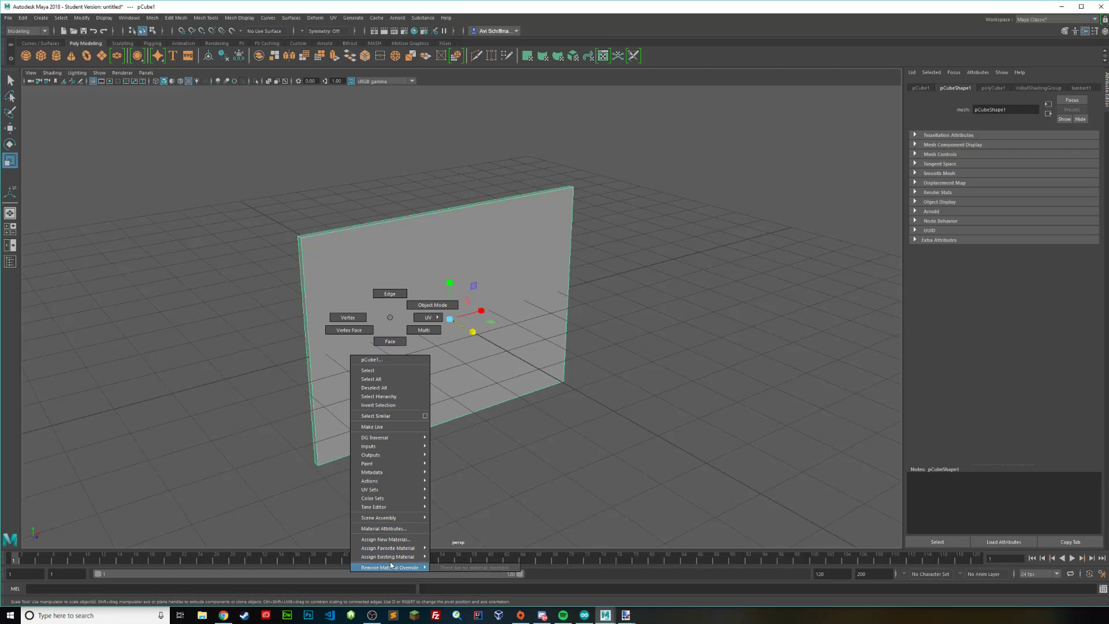
Assign a new Blinn material to the wall and attach a file texture to its Color
left_click(387, 539)
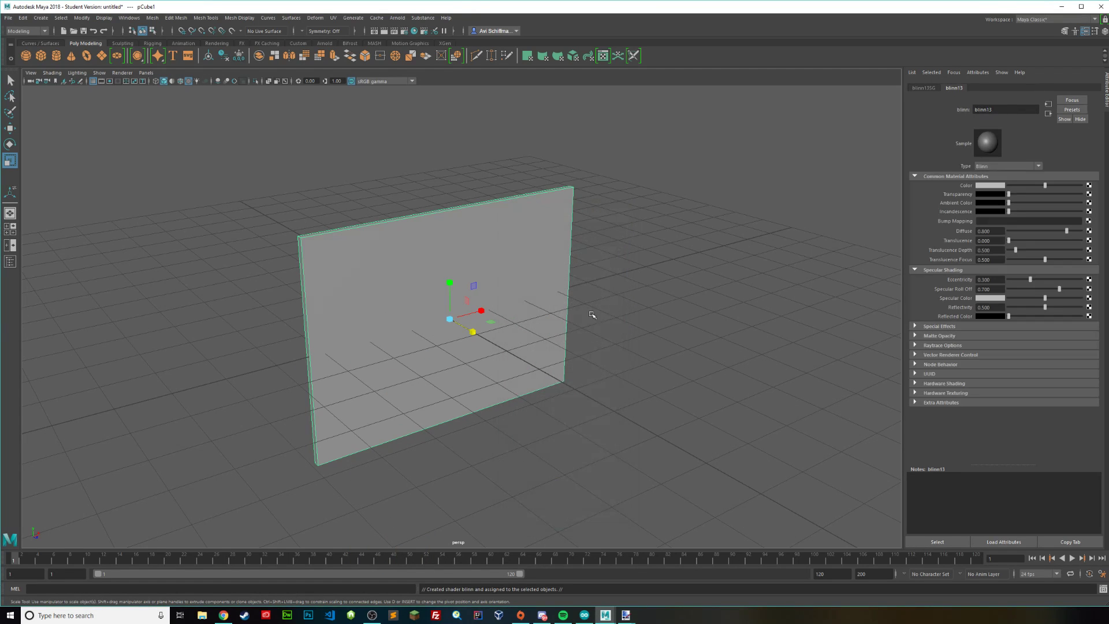
mouse_move(1089, 187)
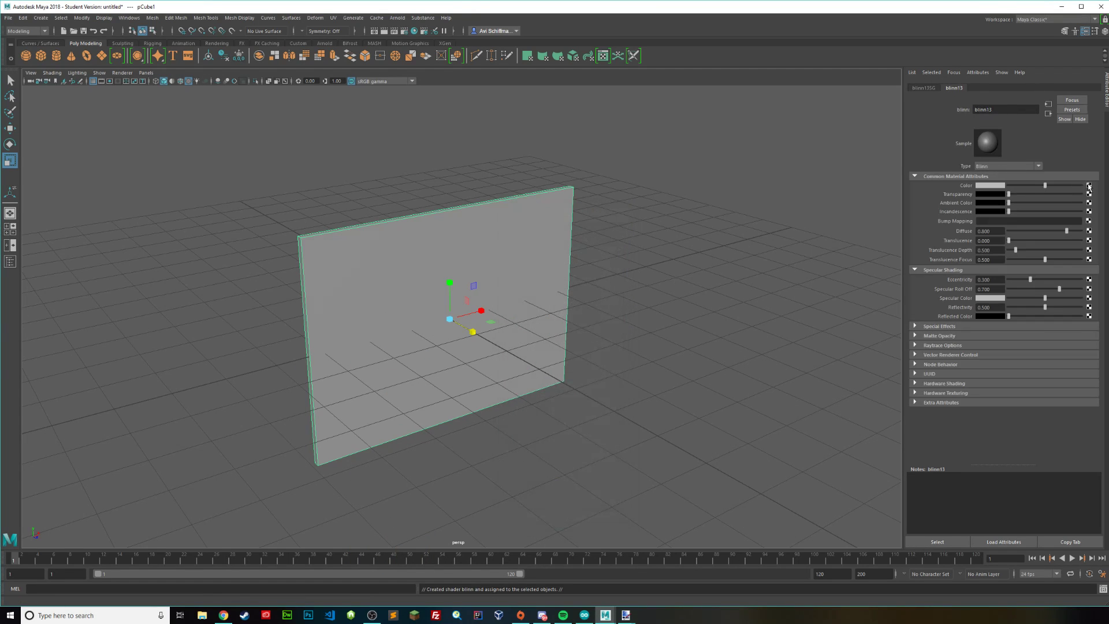
left_click(1087, 185)
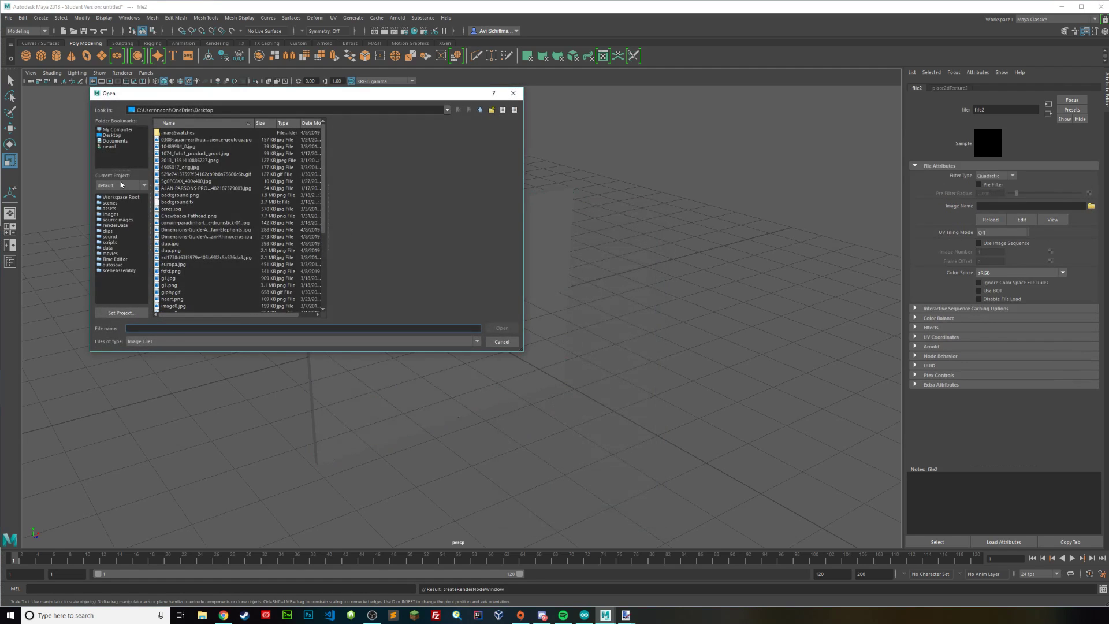
Load the brick image from the Desktop as the Blinn colour texture
scroll("down", 3)
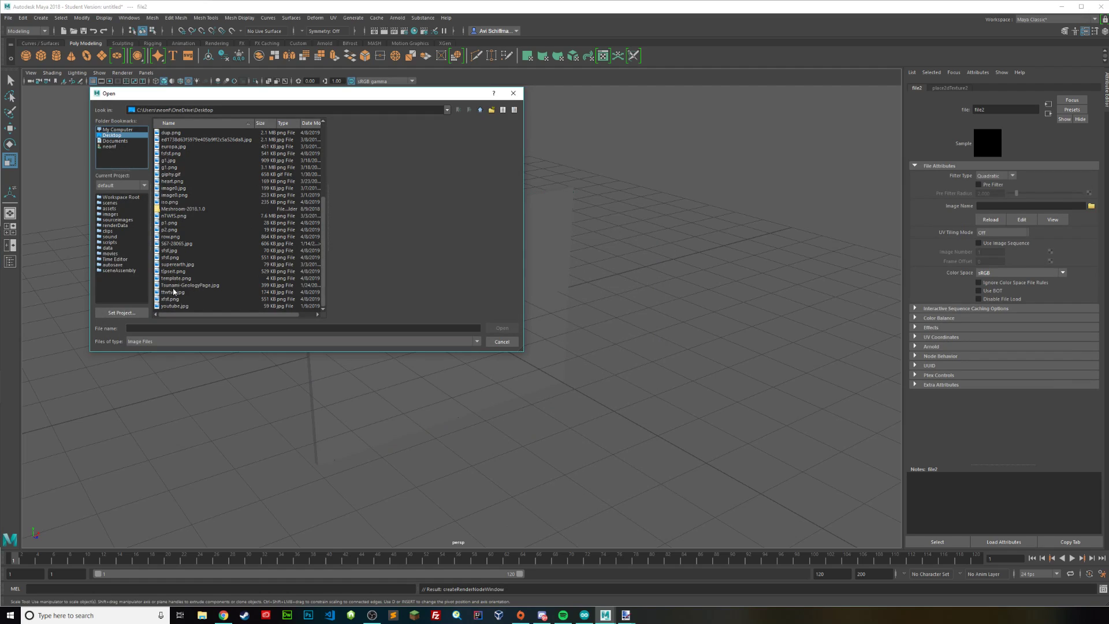
mouse_move(176, 255)
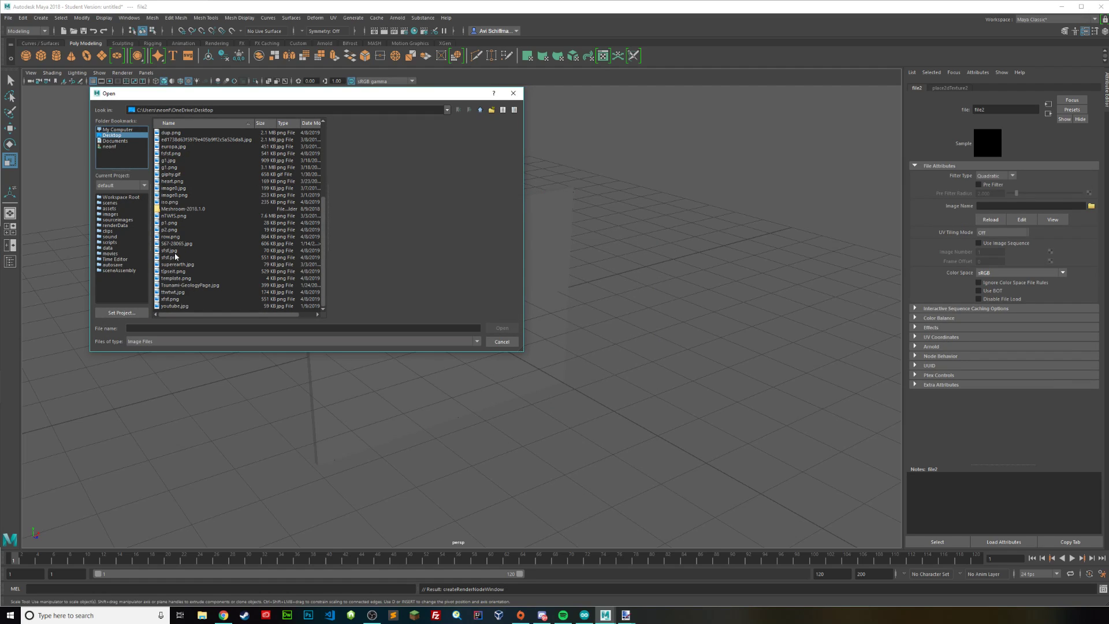
left_click(170, 250)
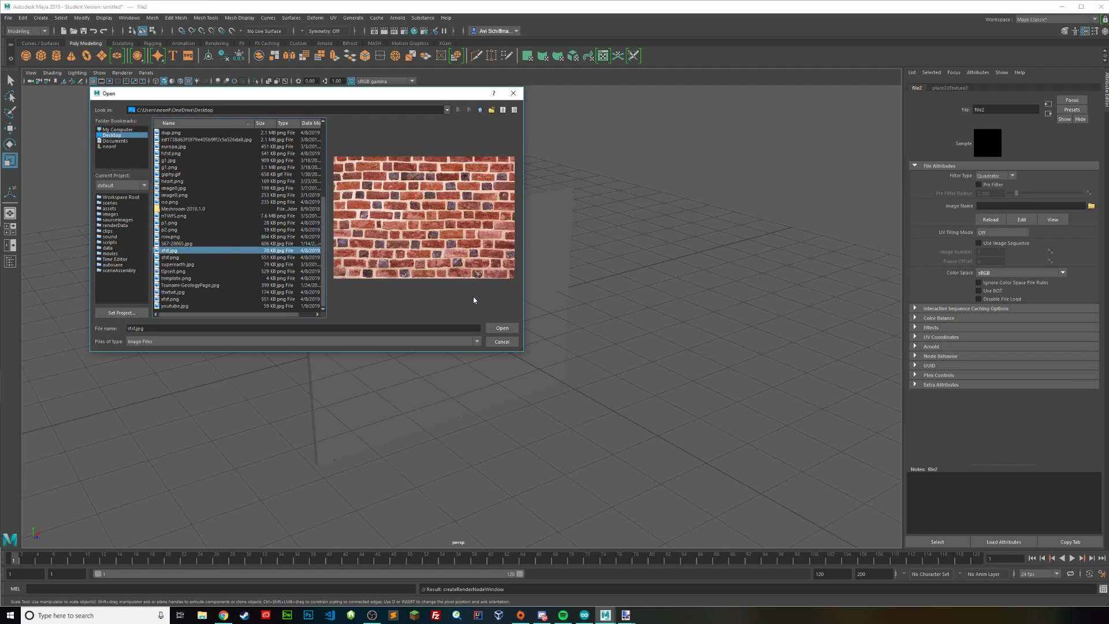
left_click(502, 327)
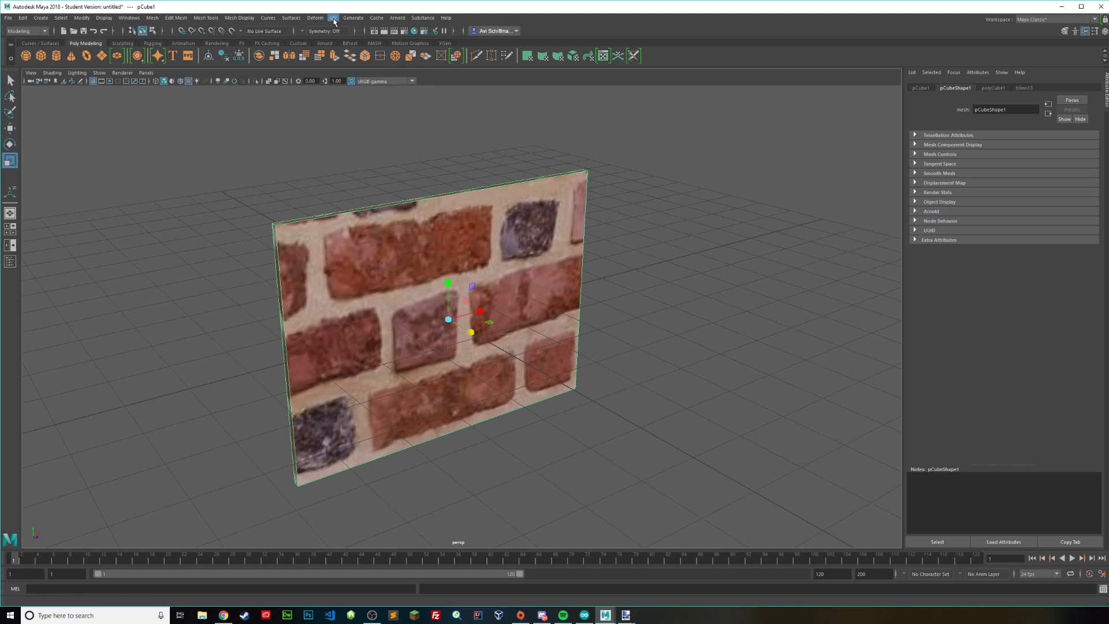
Open UV > UV Editor from the main menu bar
left_click(333, 18)
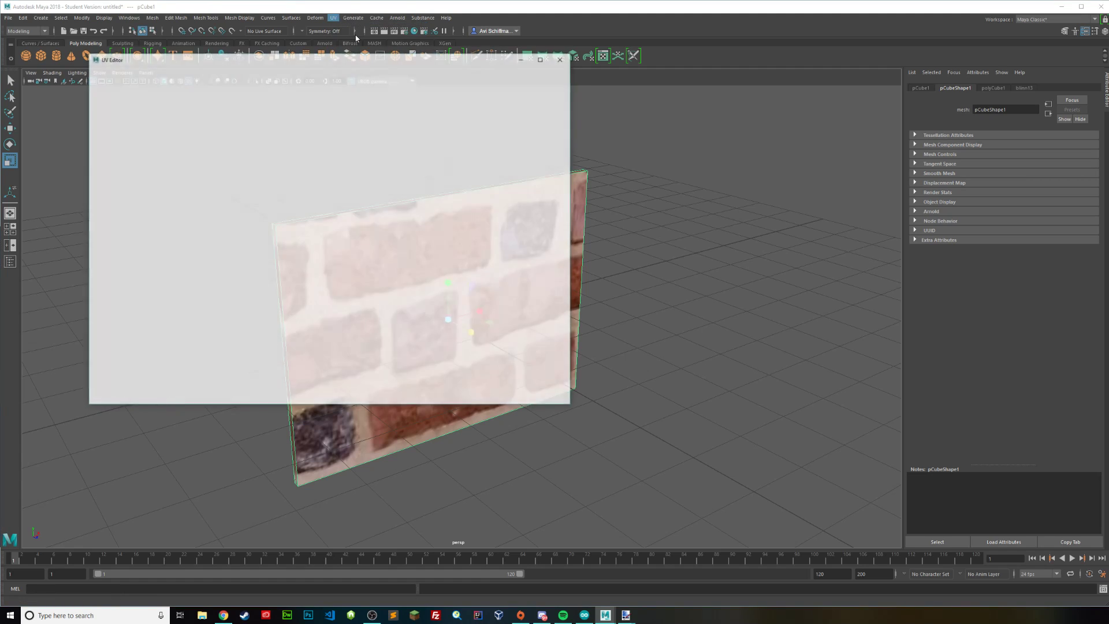